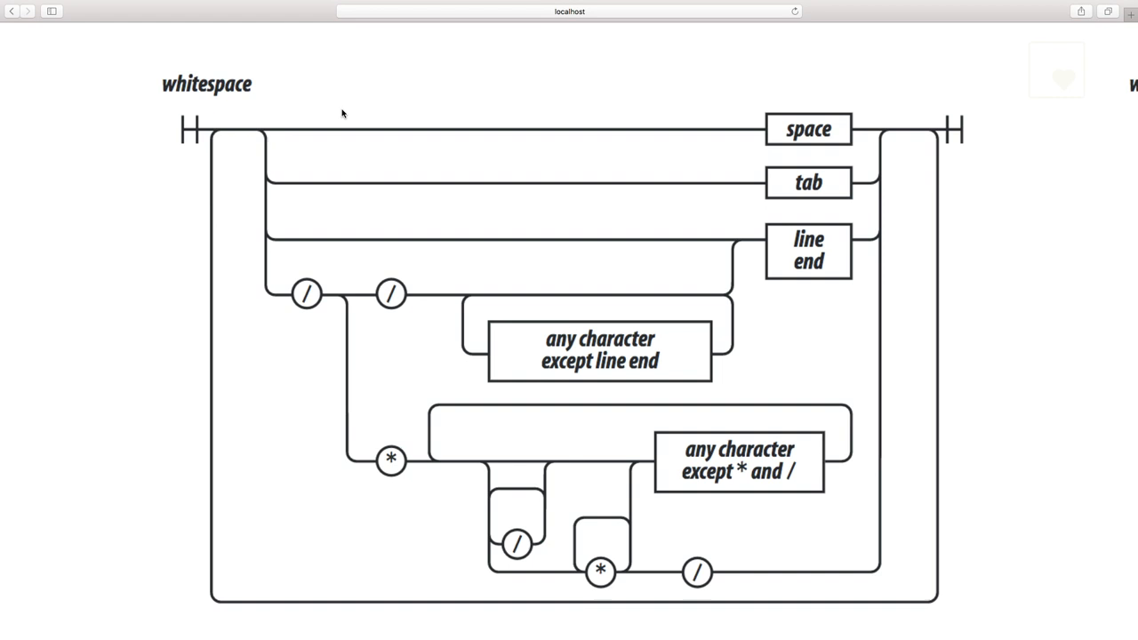
pyautogui.moveTo(782, 96)
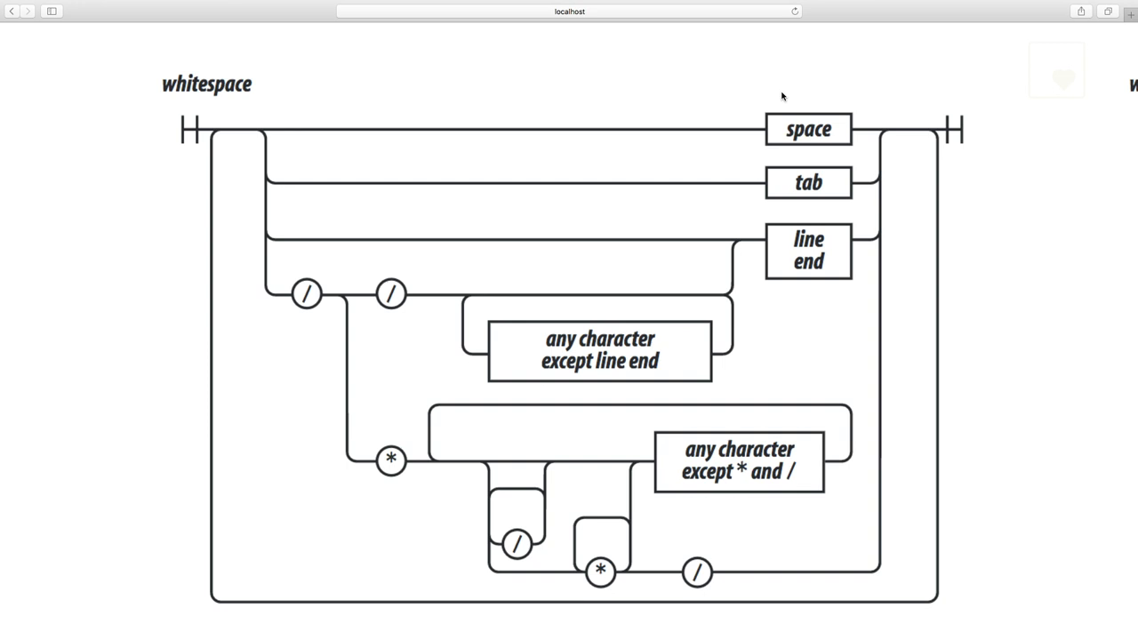
pyautogui.moveTo(614, 184)
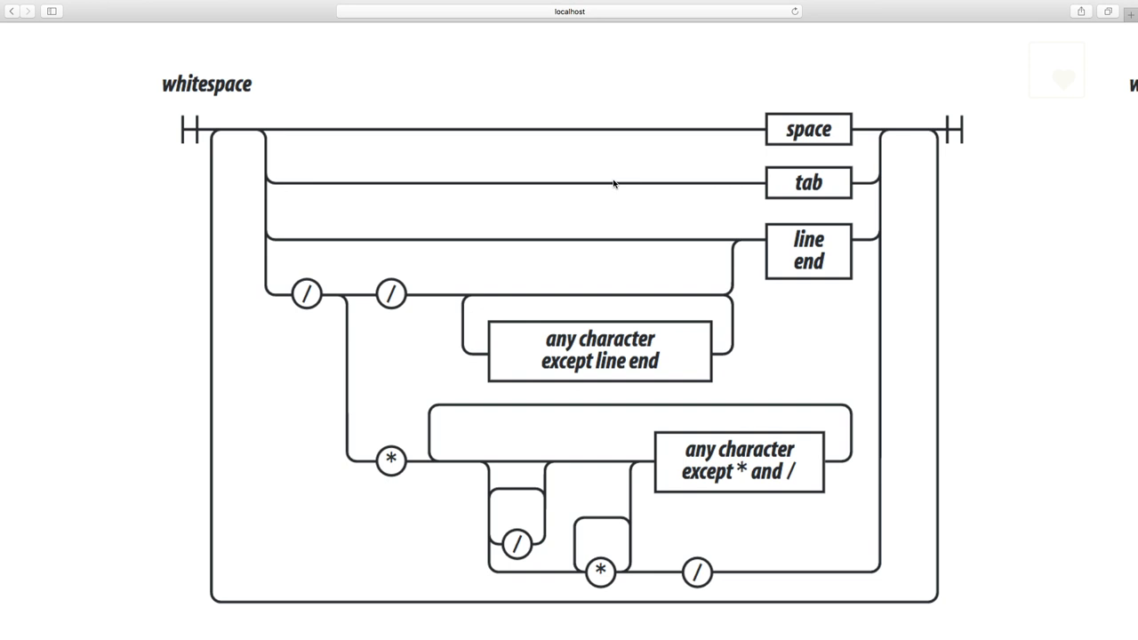
pyautogui.moveTo(287, 267)
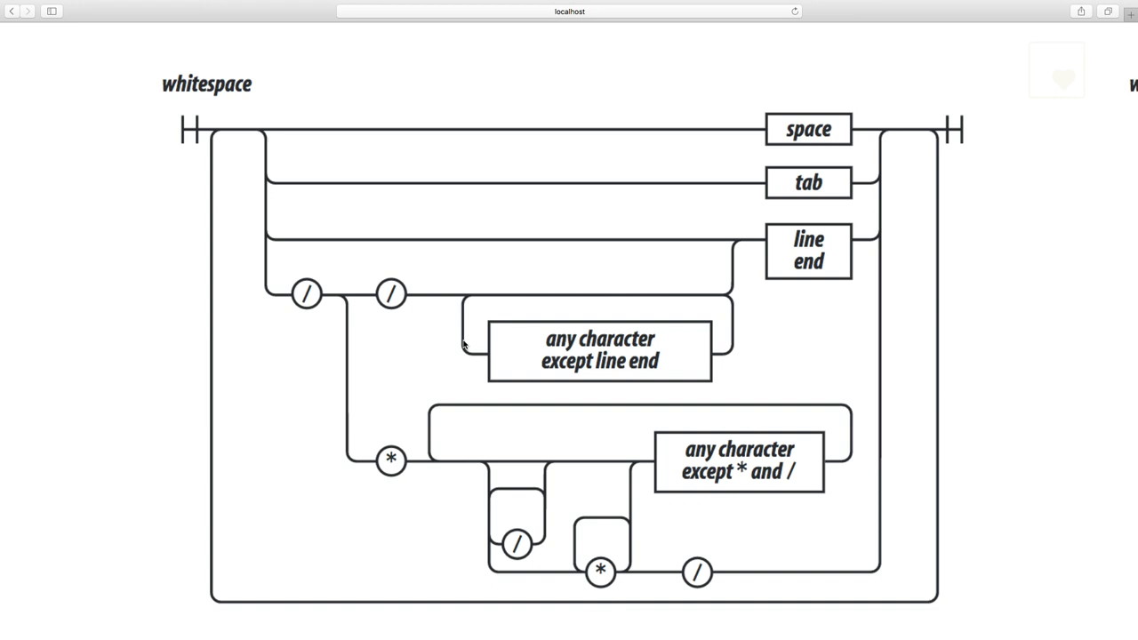
pyautogui.moveTo(782, 281)
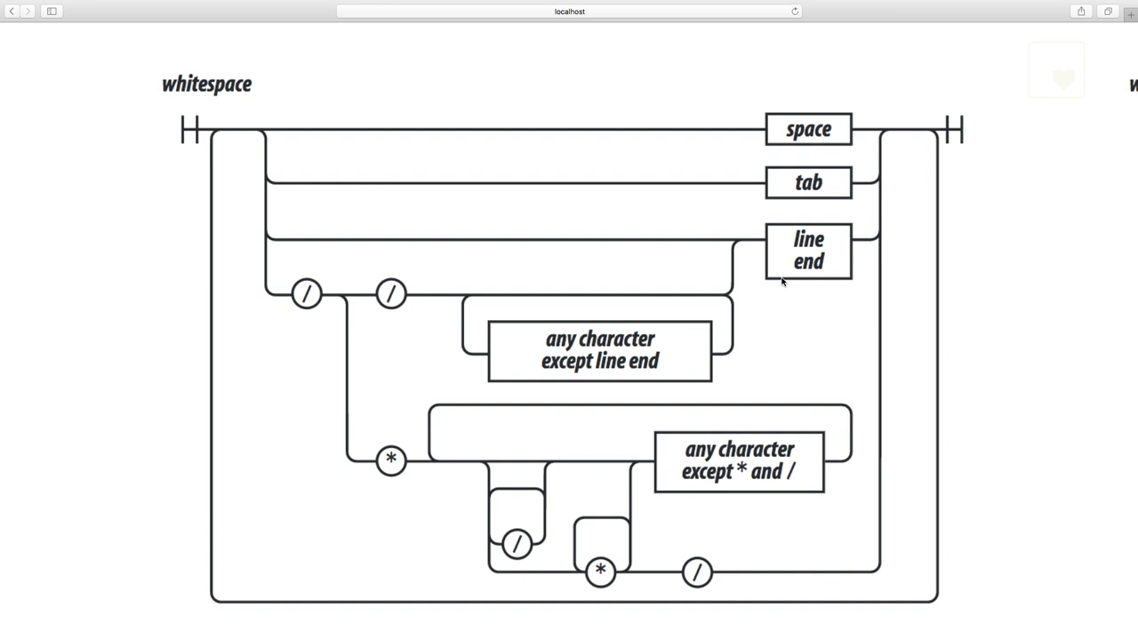
pyautogui.moveTo(860, 260)
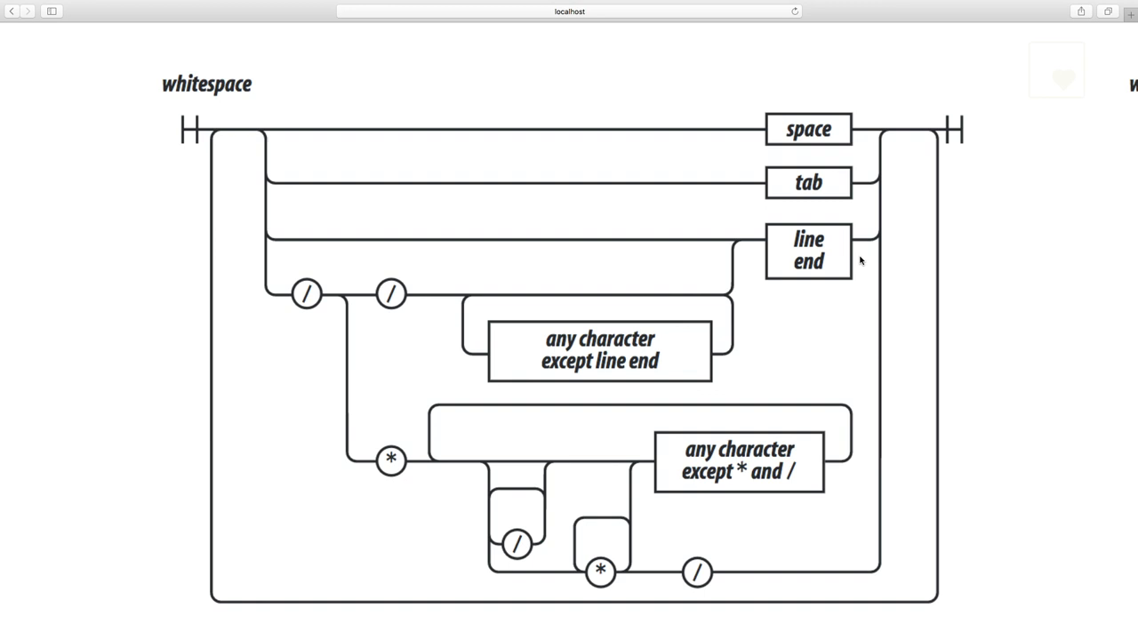
pyautogui.moveTo(821, 361)
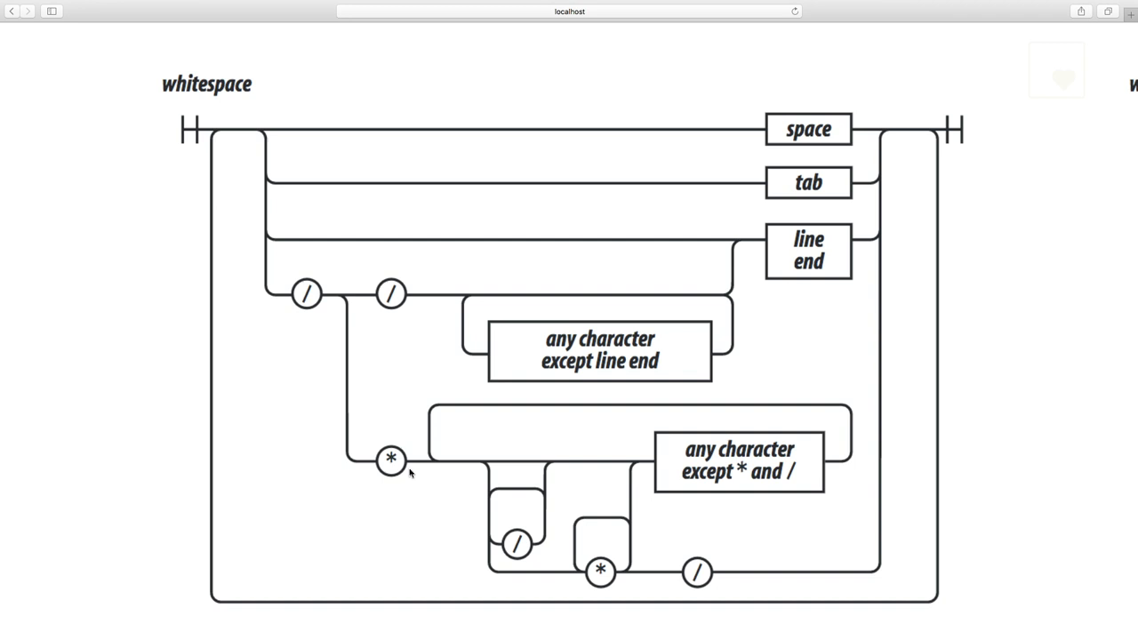
pyautogui.moveTo(497, 526)
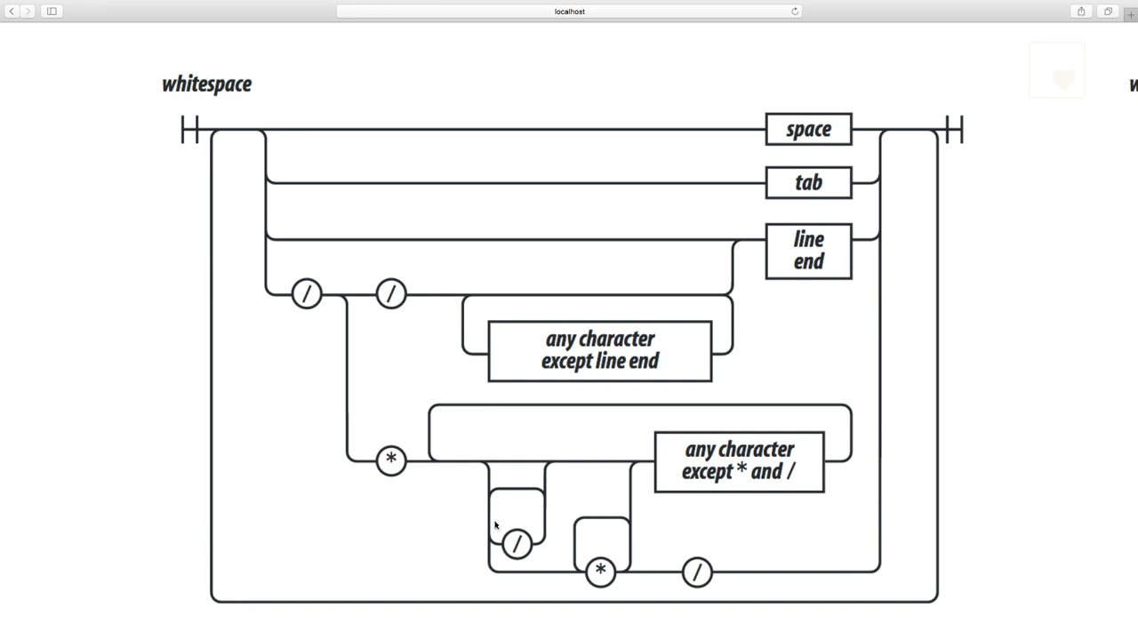
pyautogui.moveTo(731, 455)
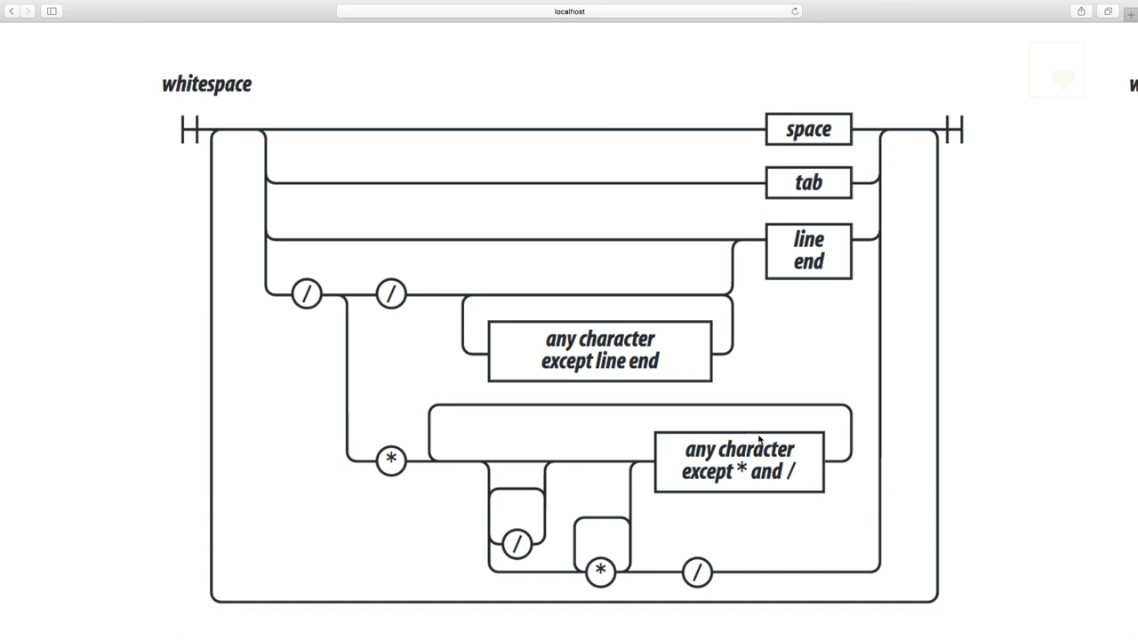
pyautogui.moveTo(627, 578)
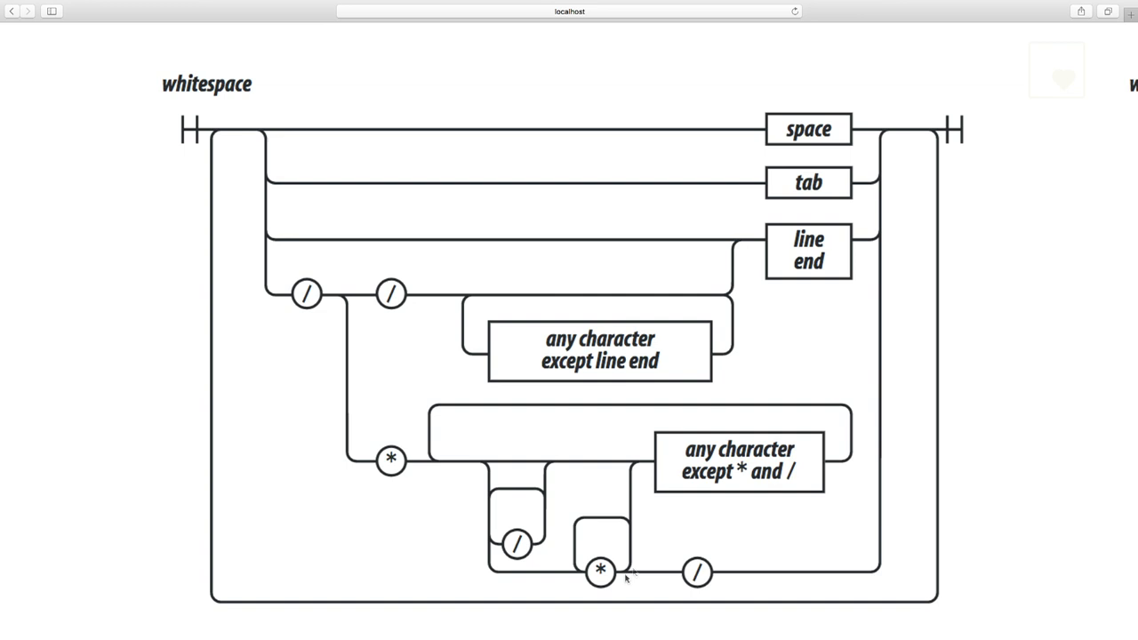
pyautogui.moveTo(716, 543)
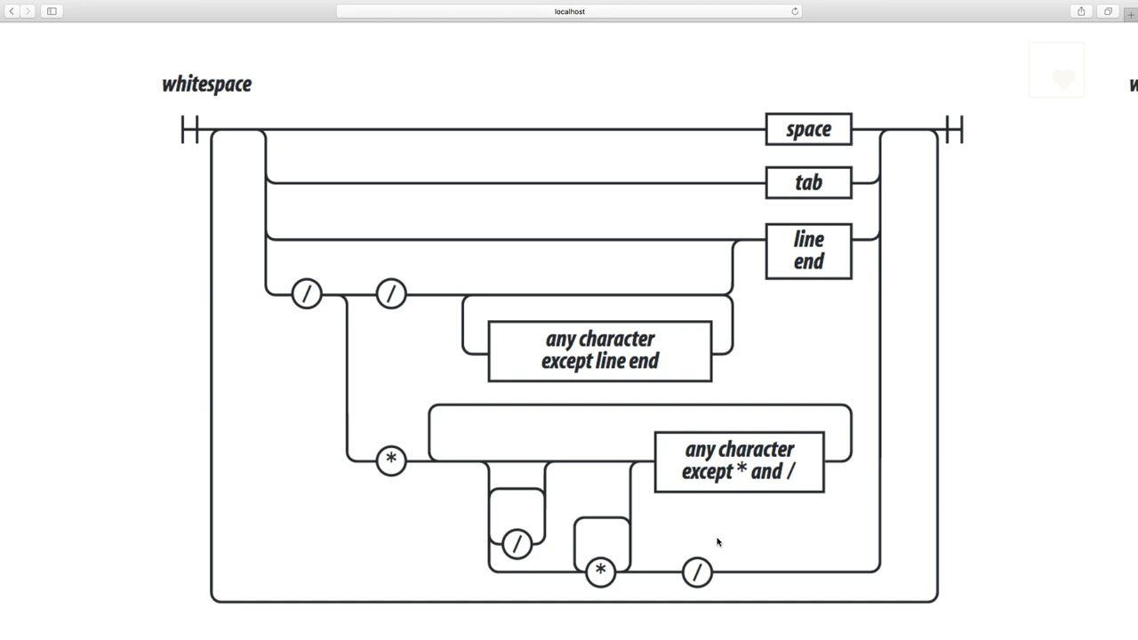